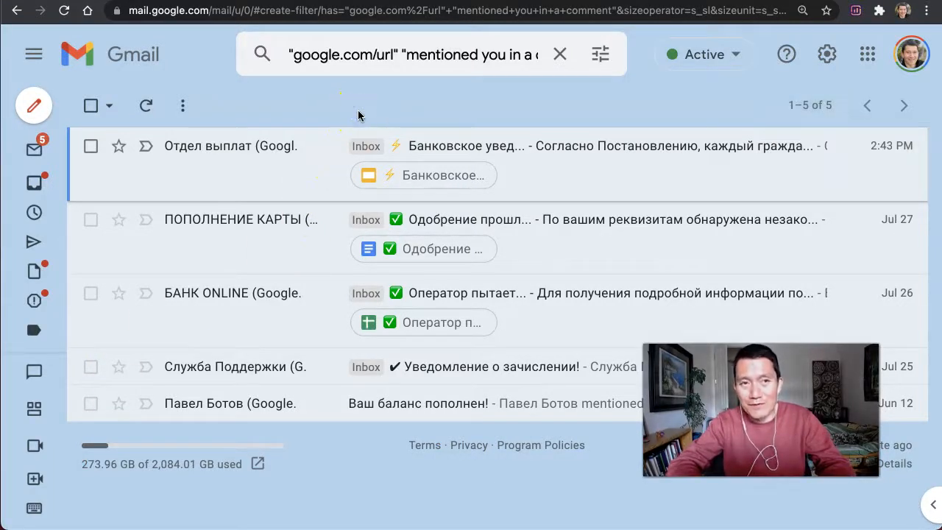
mouse_move(378, 161)
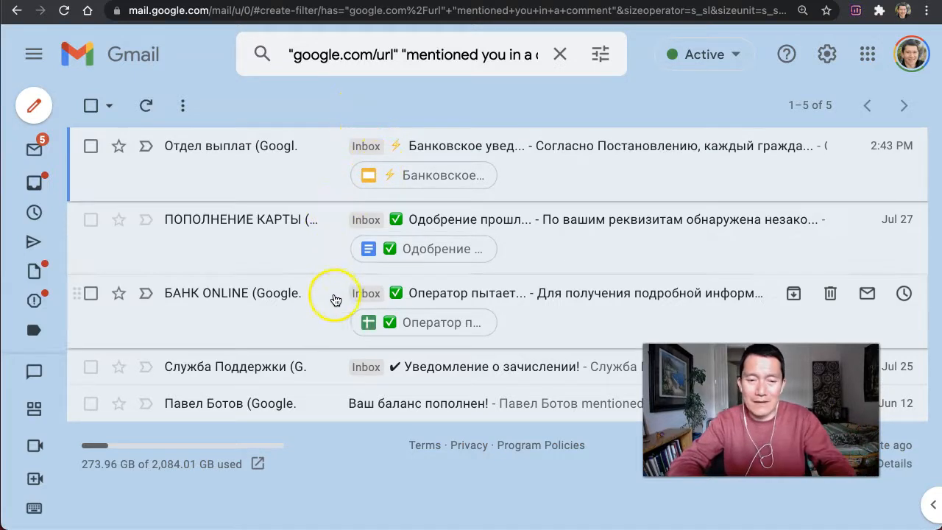
mouse_move(303, 183)
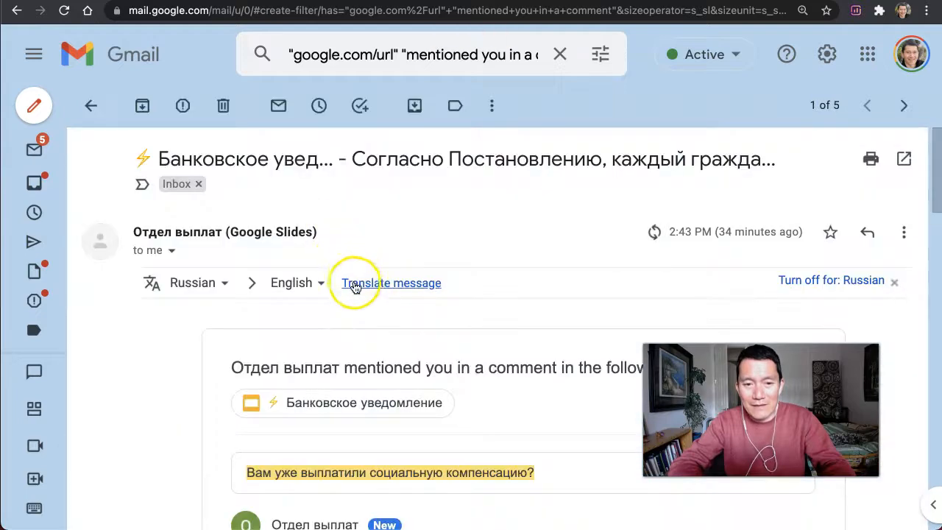
- Scroll through the open spam notification to reveal its Russian comment and google.com/url link
scroll("down", 3)
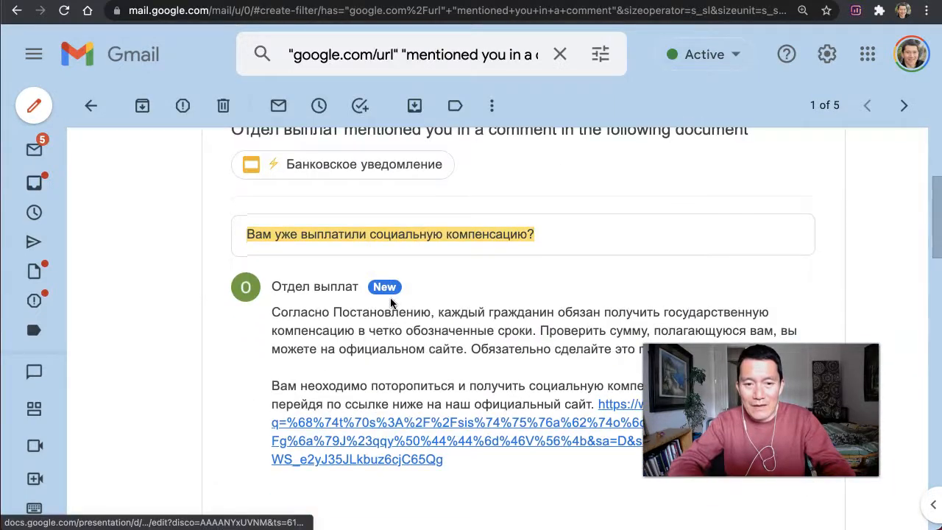
scroll("down", 3)
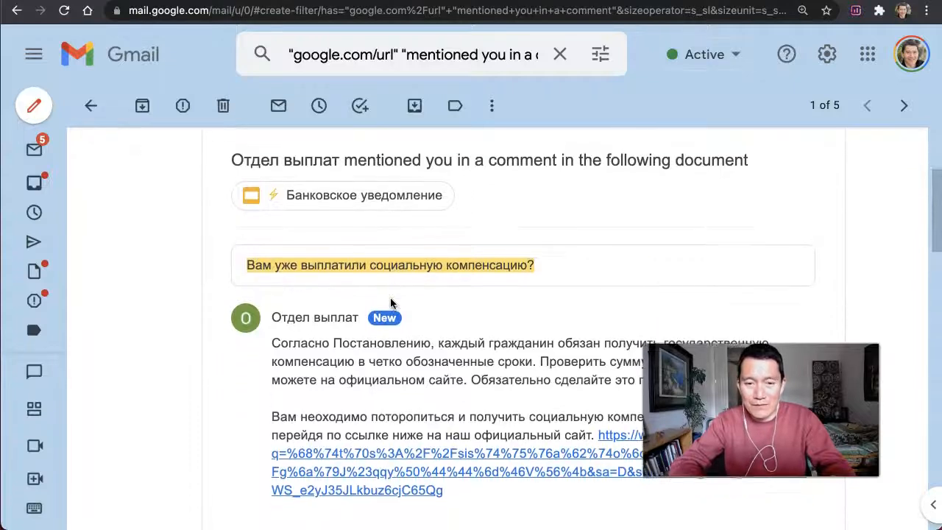
scroll("down", 3)
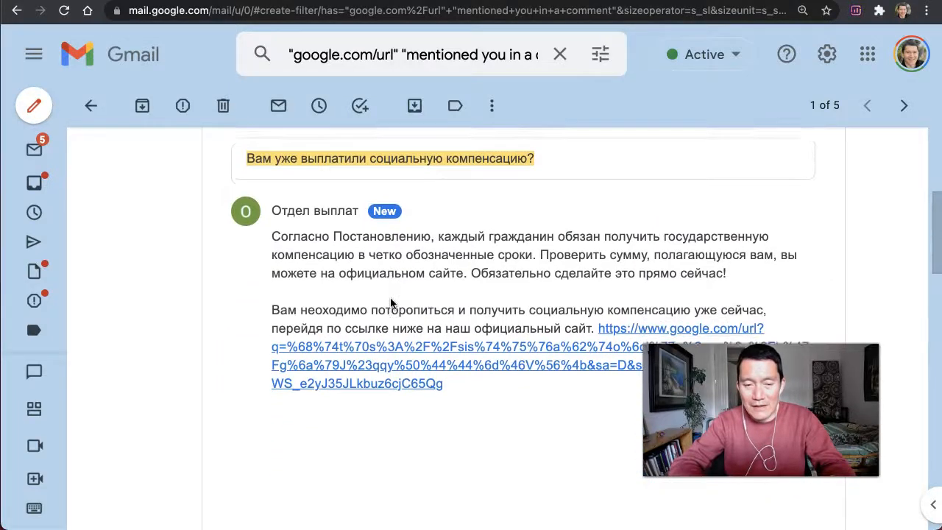
scroll("down", 3)
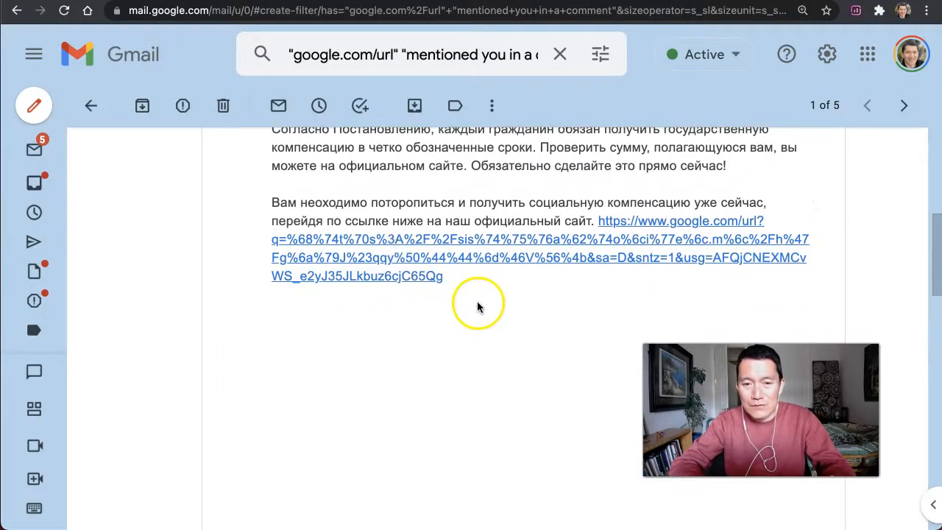
mouse_move(628, 250)
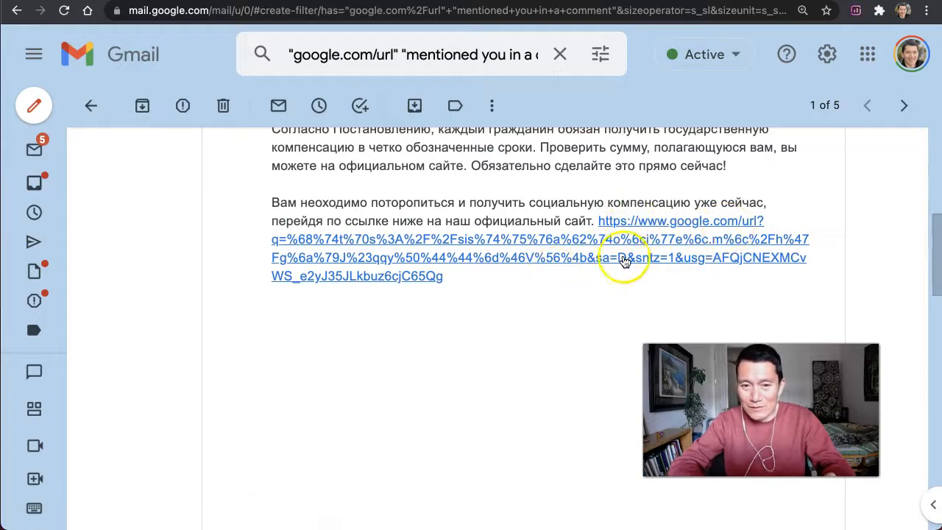
mouse_move(642, 239)
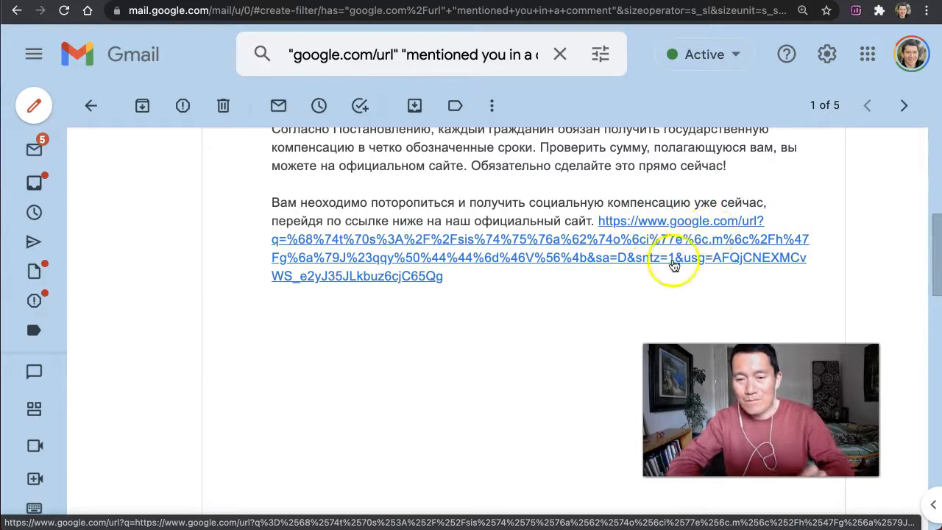
mouse_move(592, 302)
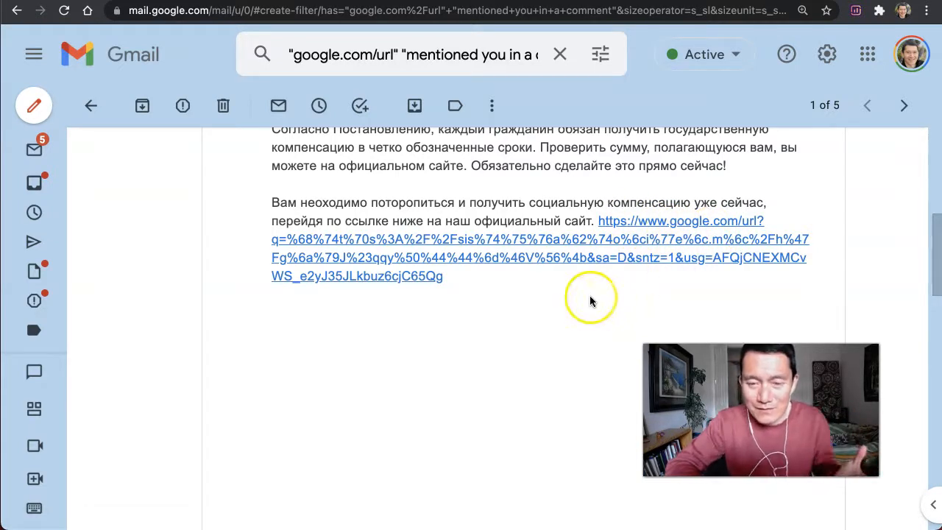
mouse_move(685, 228)
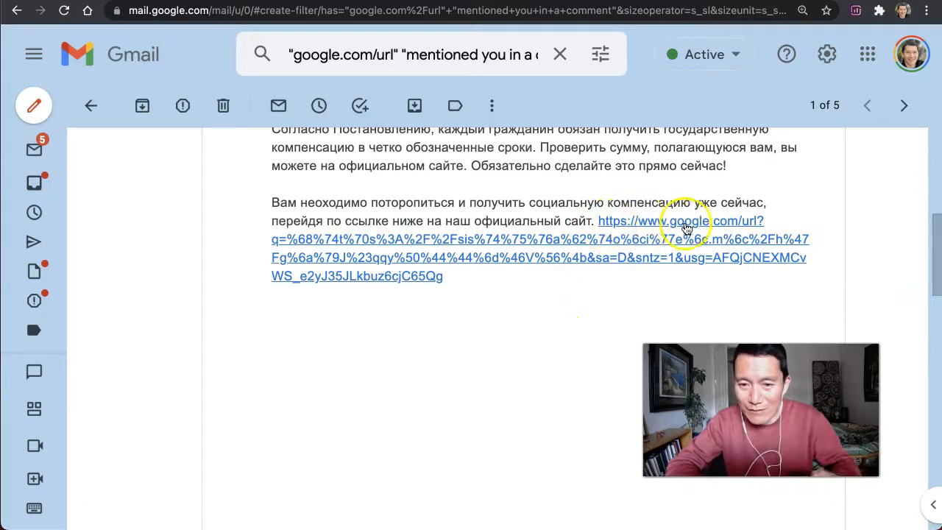
mouse_move(753, 229)
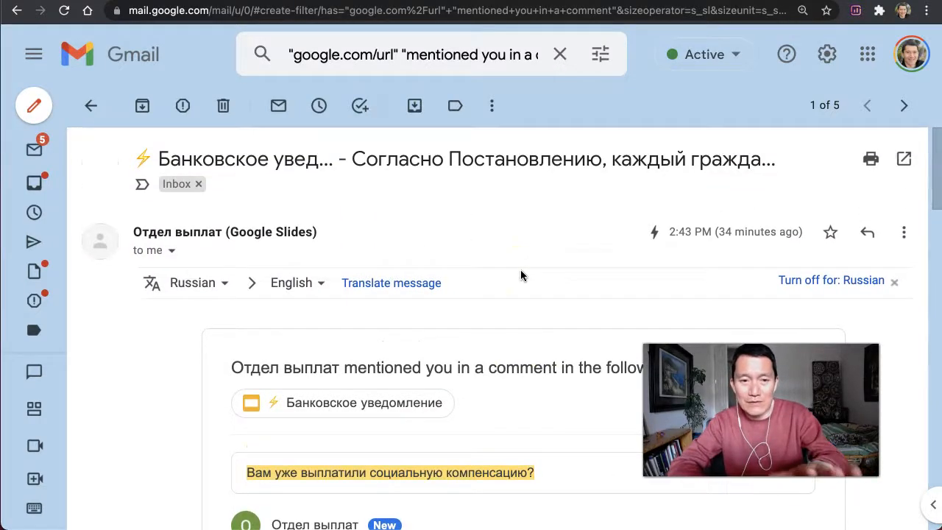
scroll("down", 3)
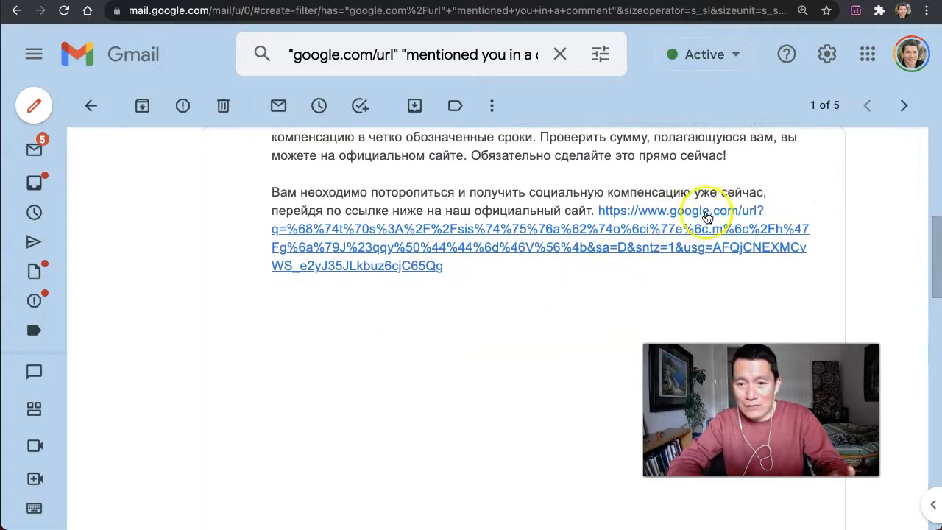
mouse_move(547, 221)
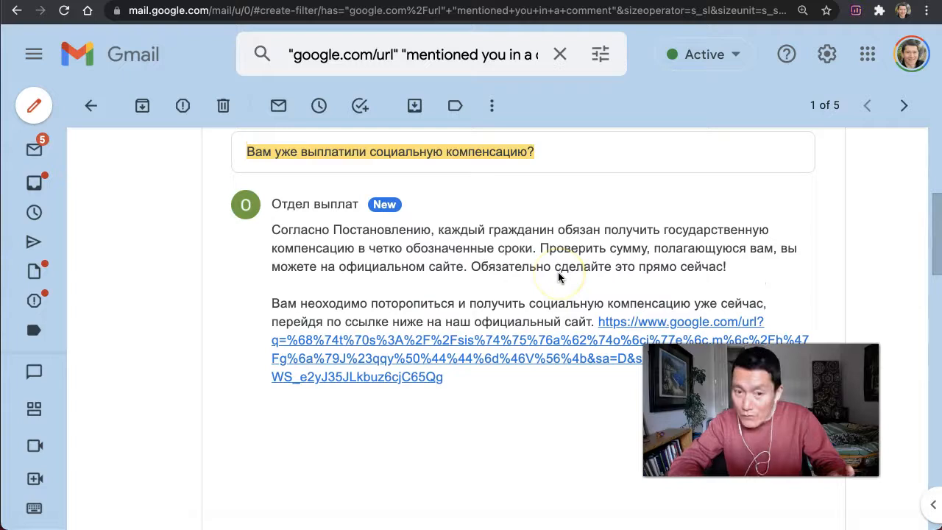
scroll("down", 3)
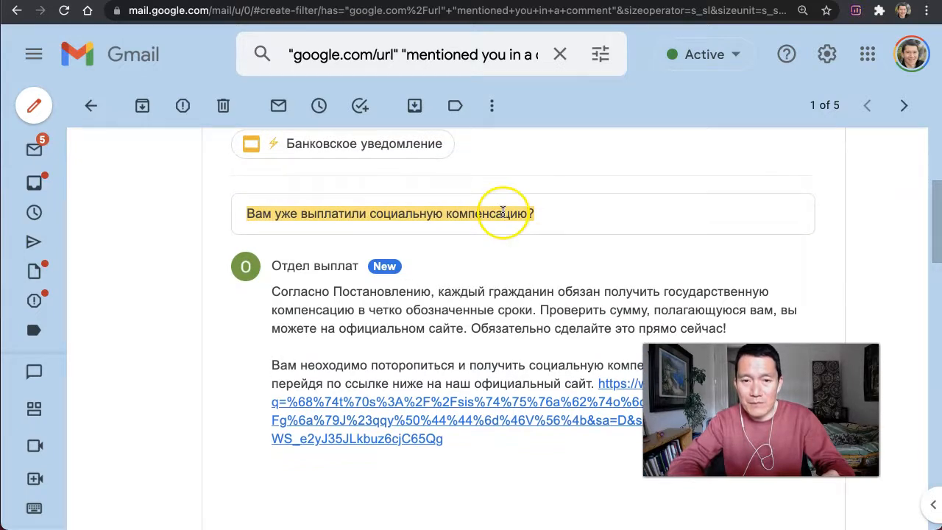
left_click(410, 54)
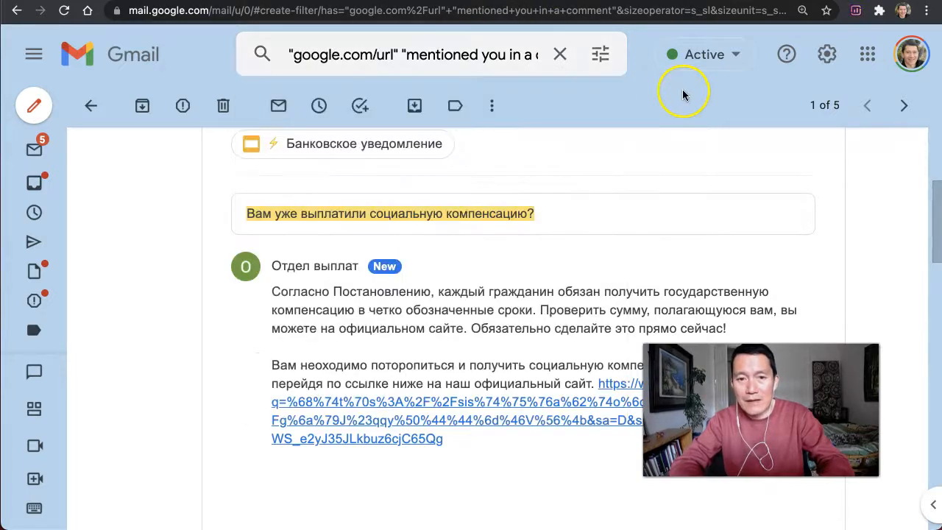
mouse_move(569, 84)
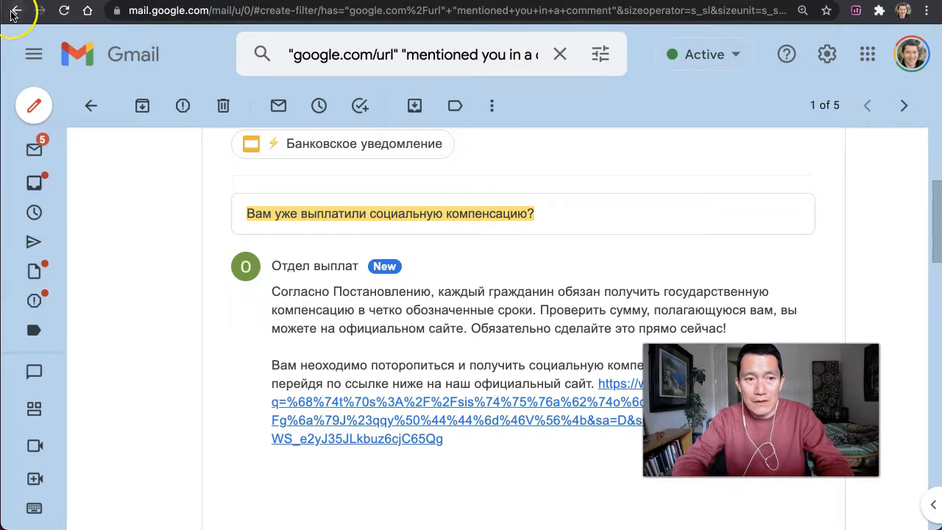
- Go back to the list of five matching comment-mention spam conversations
left_click(90, 105)
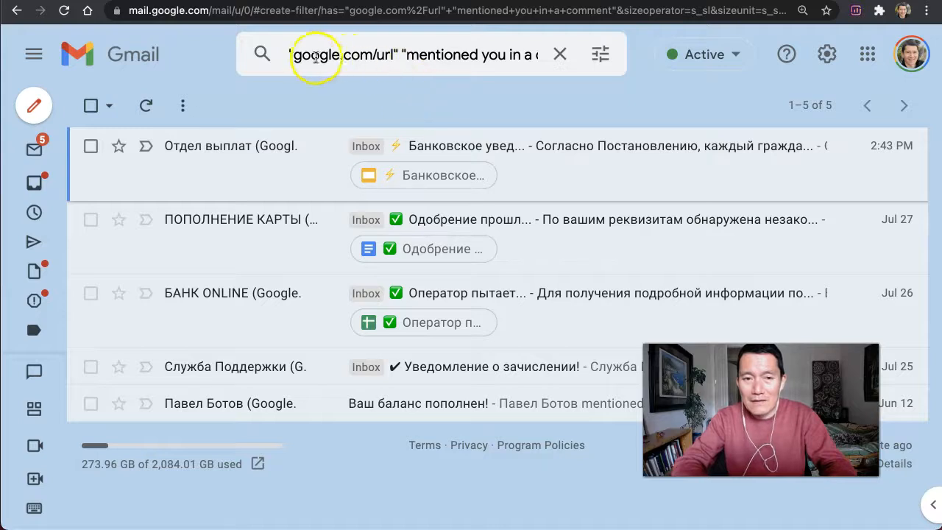
mouse_move(600, 54)
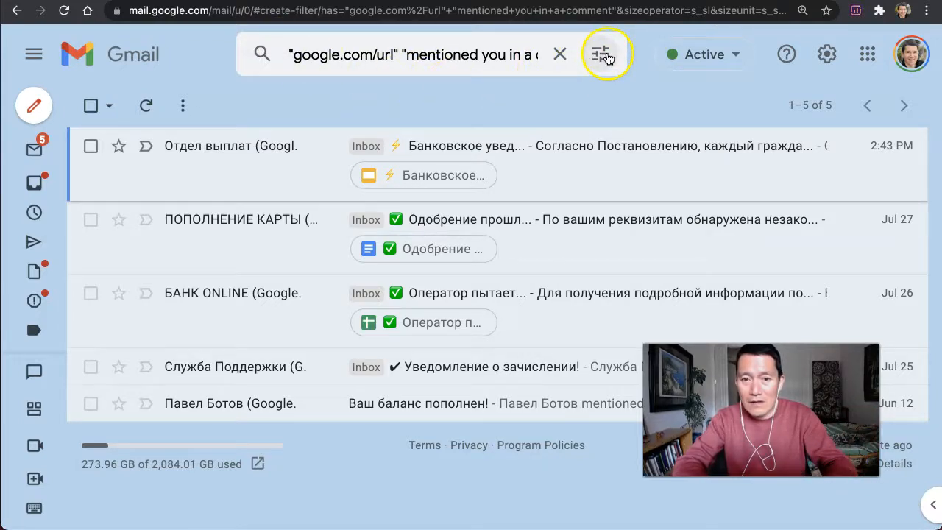
mouse_move(603, 54)
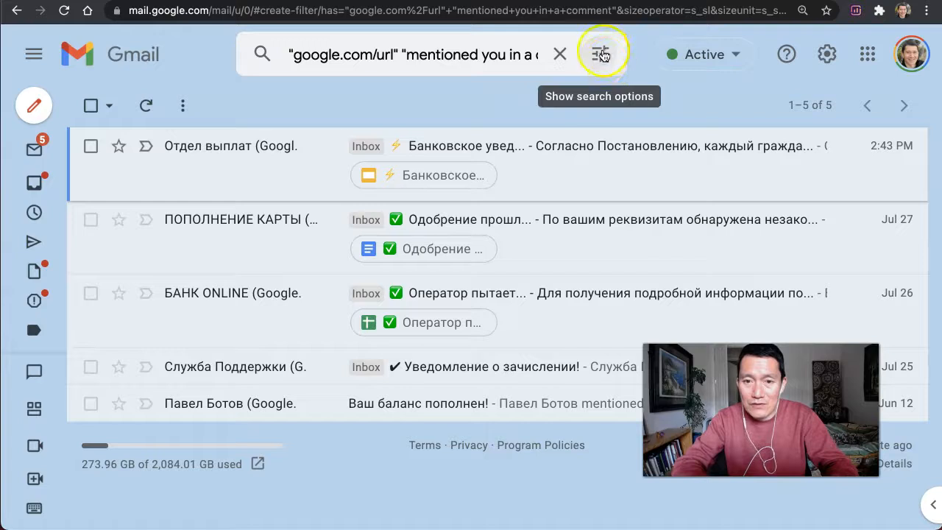
- Create a filter from this search that deletes messages, applied to 5 existing conversations
left_click(601, 53)
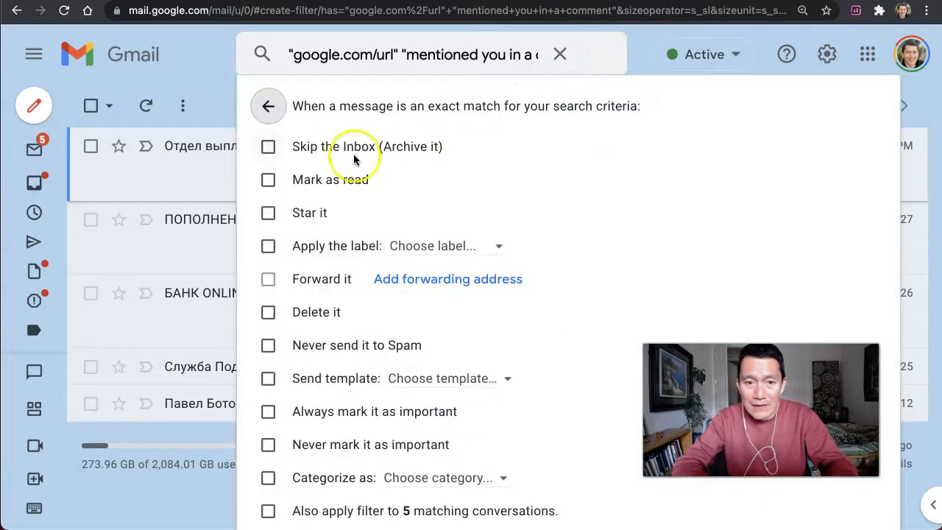
left_click(268, 312)
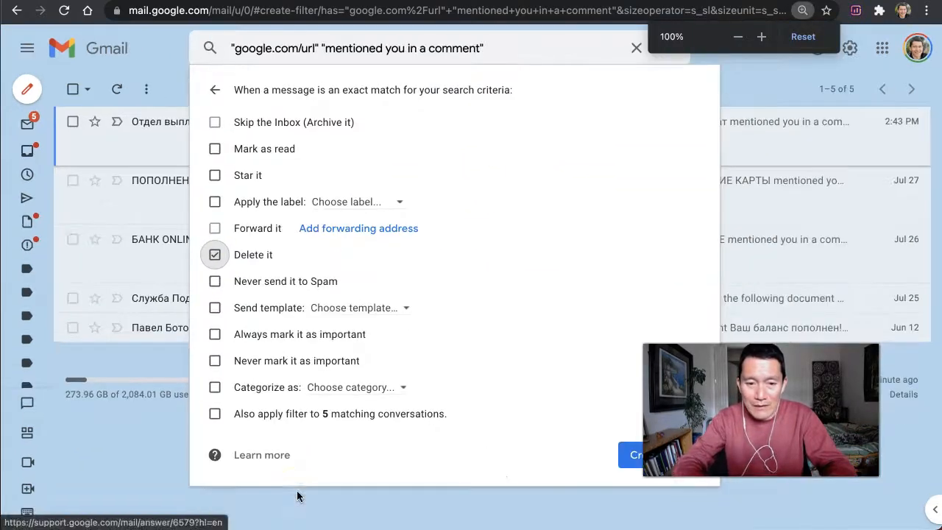
left_click(215, 414)
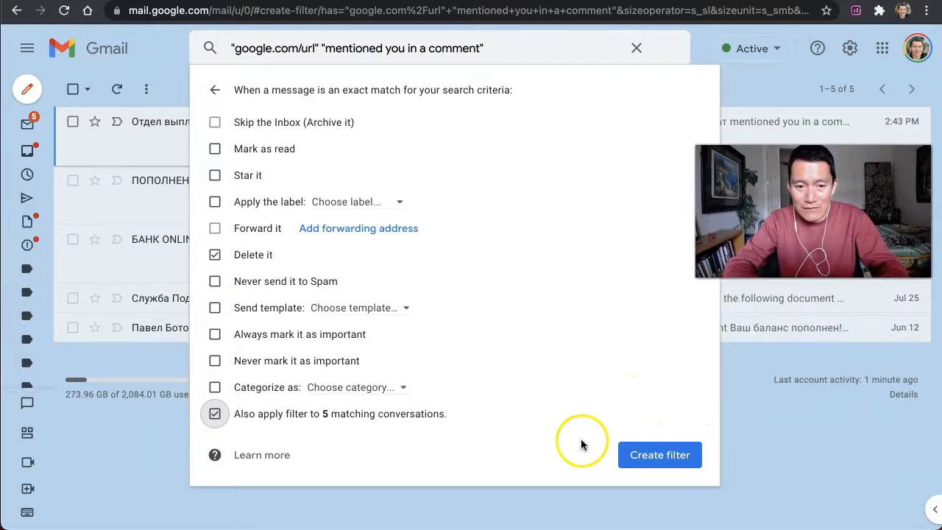
left_click(659, 455)
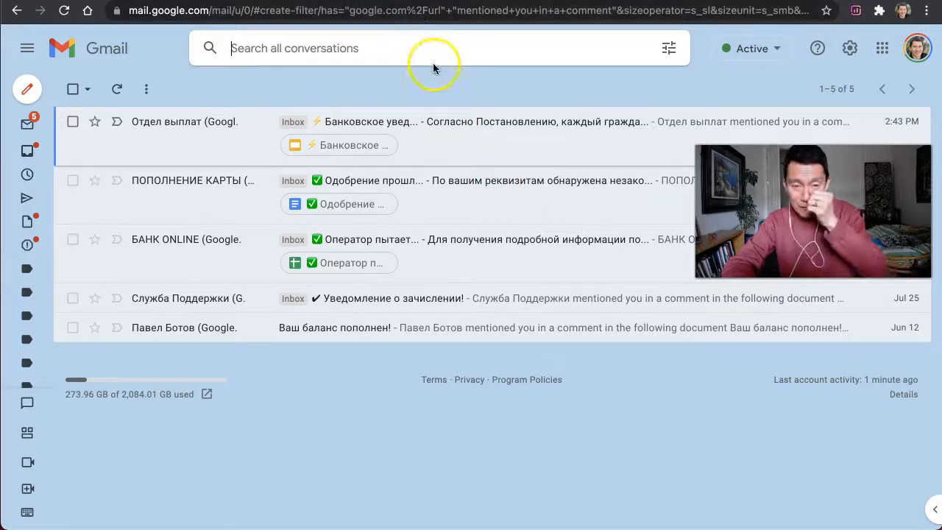
mouse_move(455, 102)
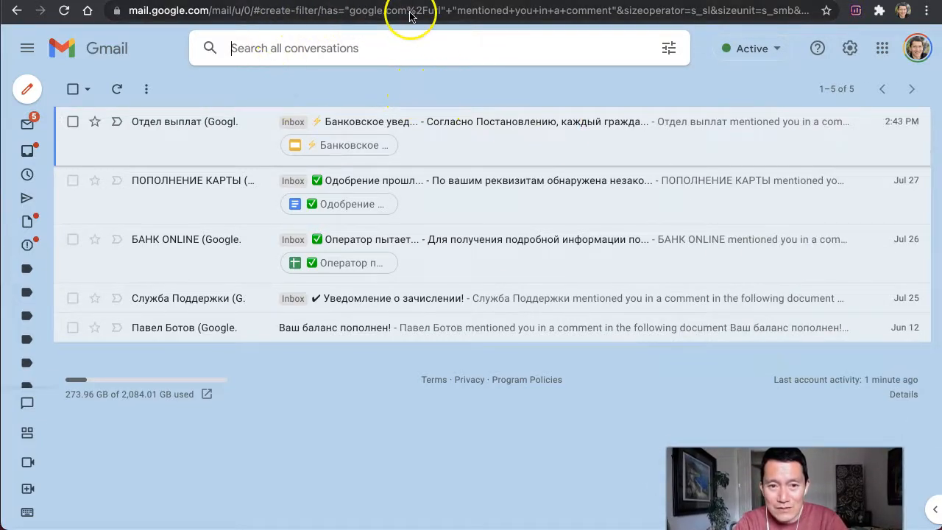
mouse_move(442, 290)
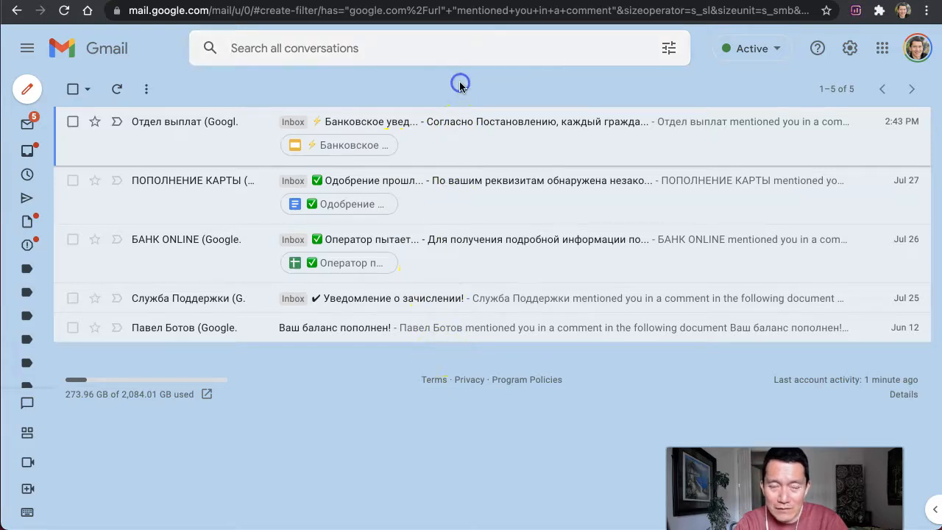
mouse_move(433, 385)
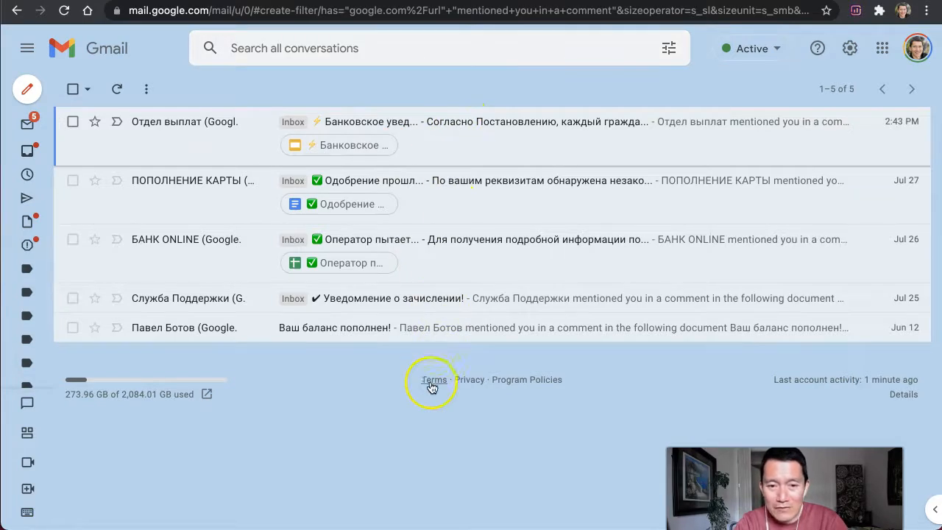
mouse_move(420, 418)
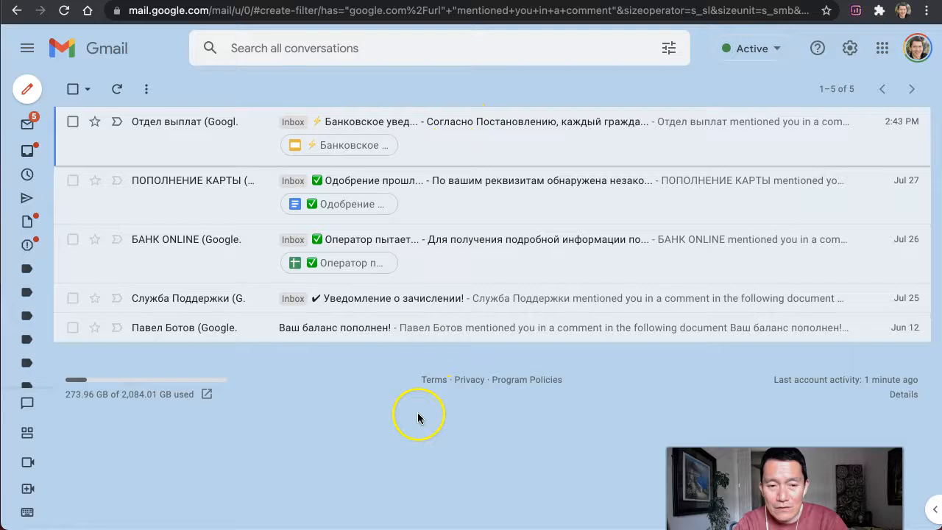
mouse_move(562, 82)
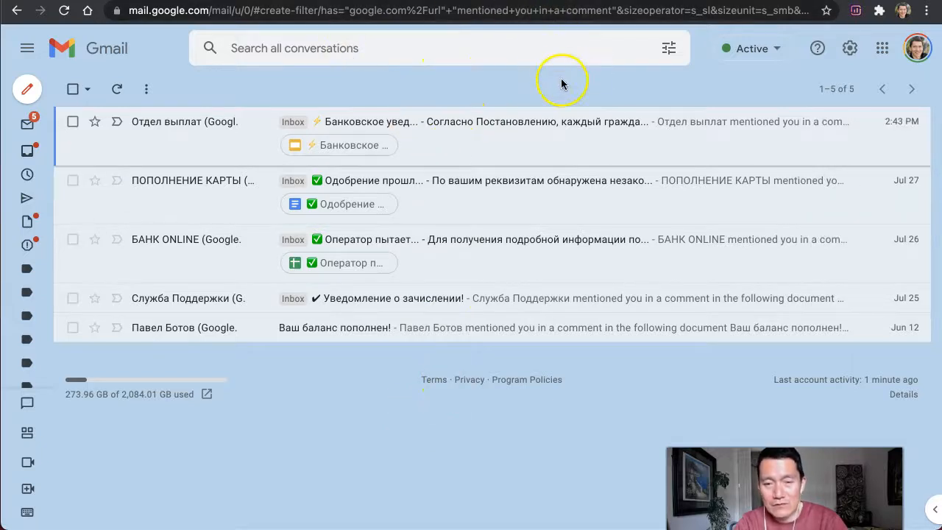